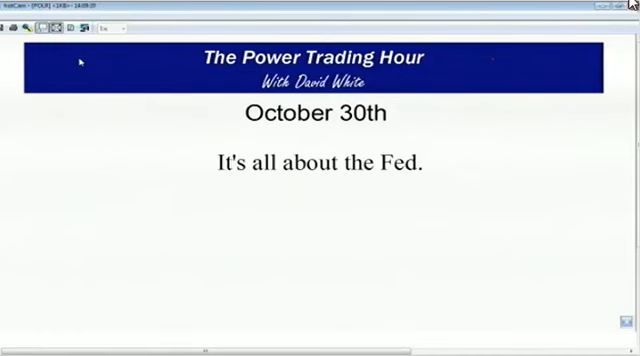
mouse_move(453, 153)
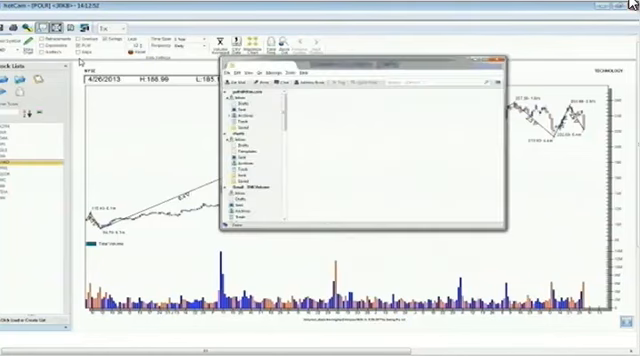
mouse_move(285, 283)
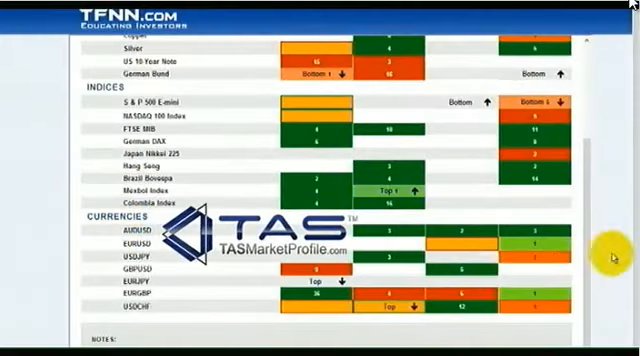
Step: Scroll the TFNN home page and select the 'Try The TAS Signal Box' tab
scroll(down, 3)
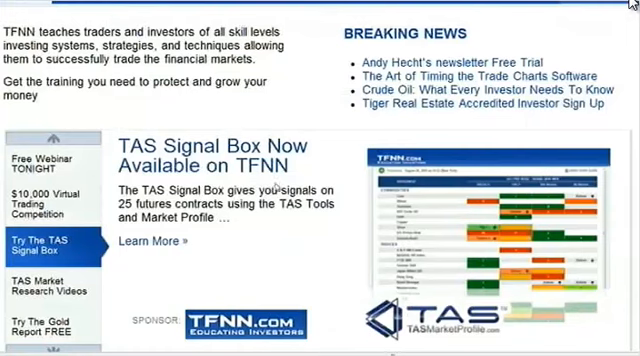
click(467, 74)
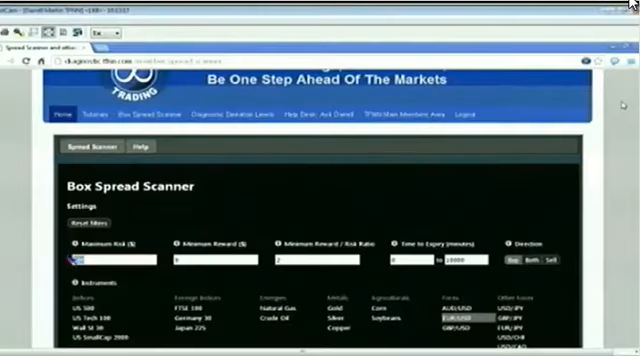
Step: Scroll down the Box Spread Scanner page to its risk, reward and instrument settings
scroll(down, 3)
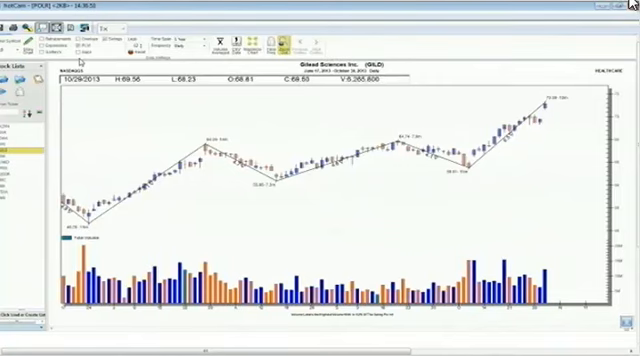
mouse_move(538, 122)
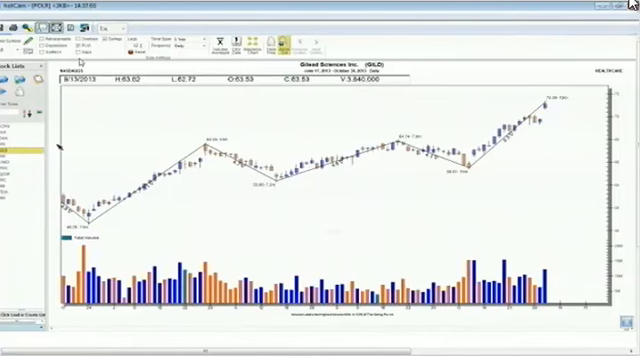
mouse_move(375, 180)
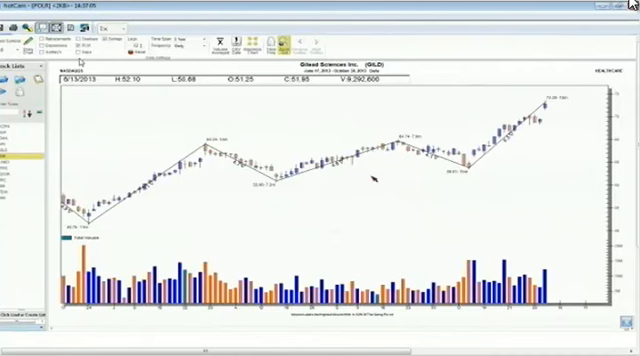